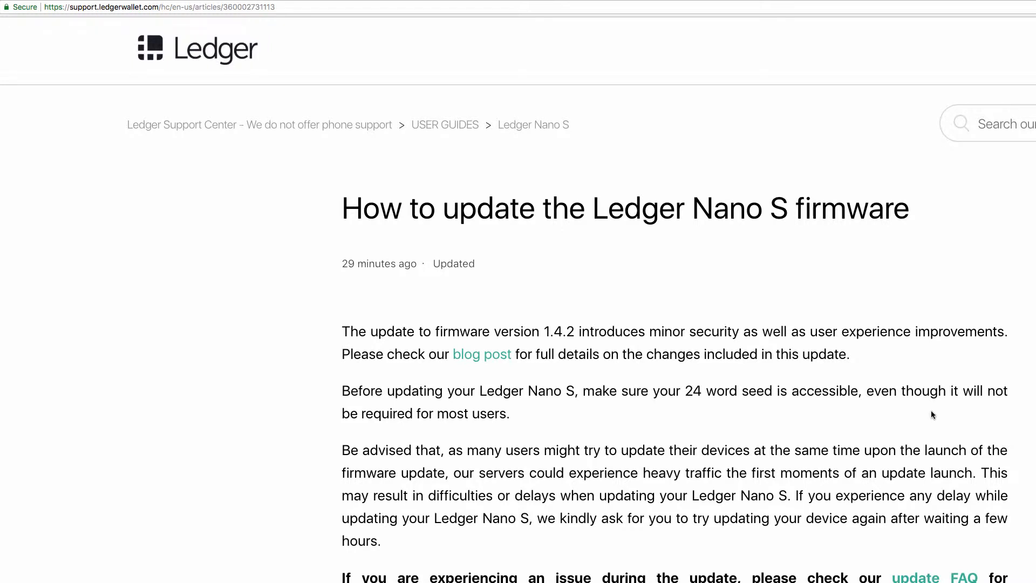
pyautogui.moveTo(571, 256)
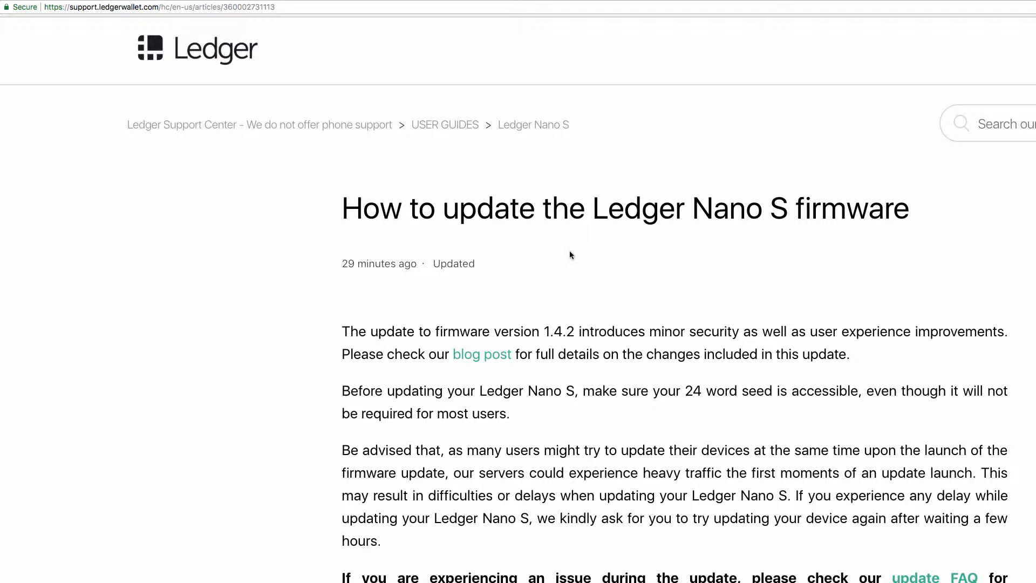
pyautogui.moveTo(695, 267)
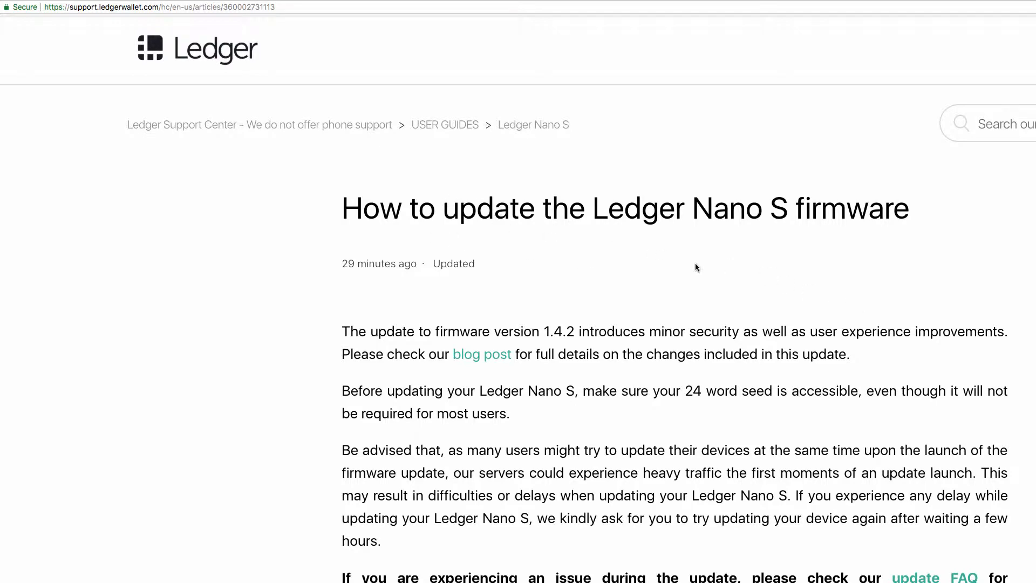
# Go to the Ledger Manager download section and pick the Chrome app install.
pyautogui.scroll(-3)
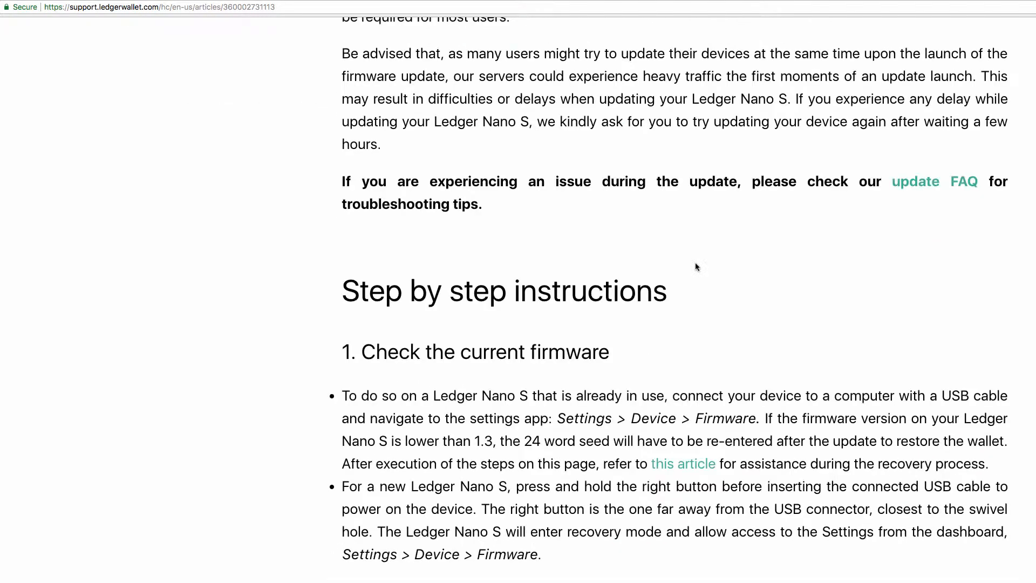
pyautogui.moveTo(743, 356)
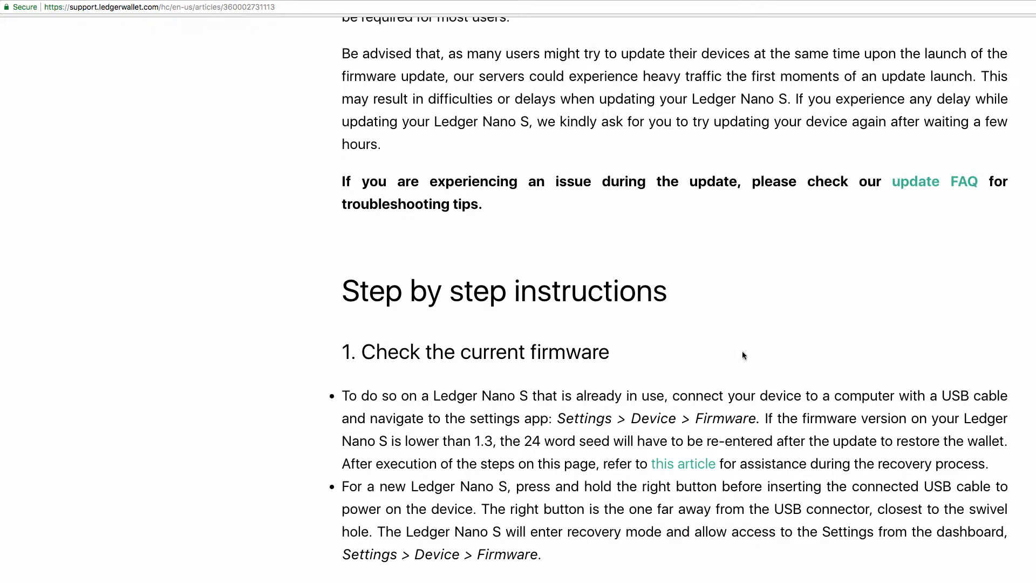
pyautogui.scroll(-3)
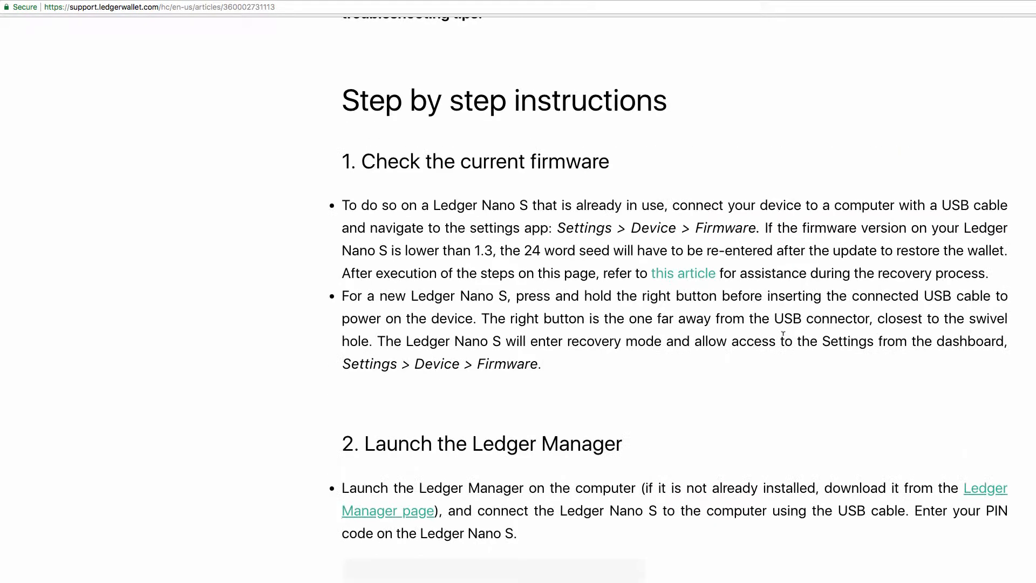
pyautogui.scroll(-3)
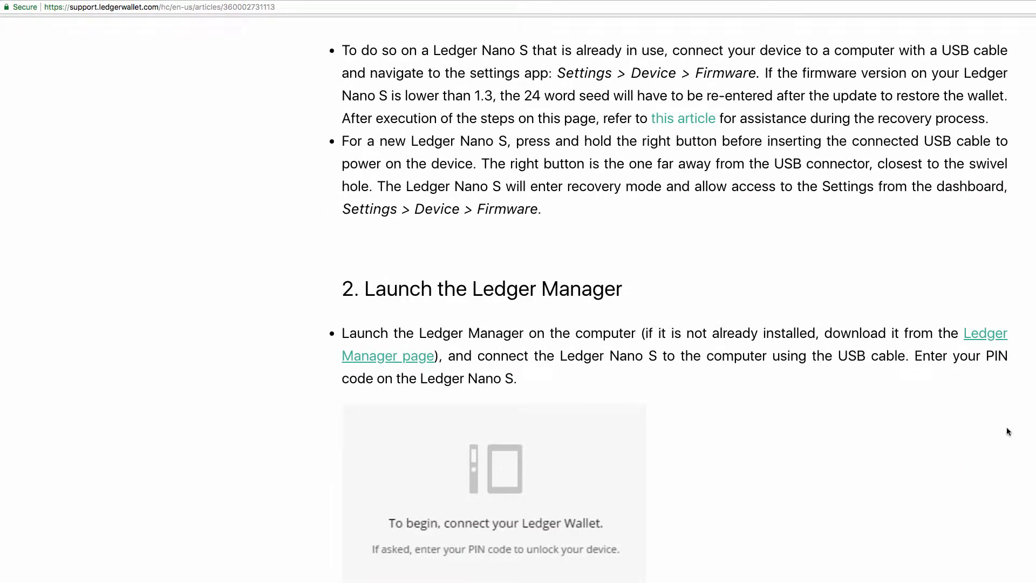
pyautogui.moveTo(989, 339)
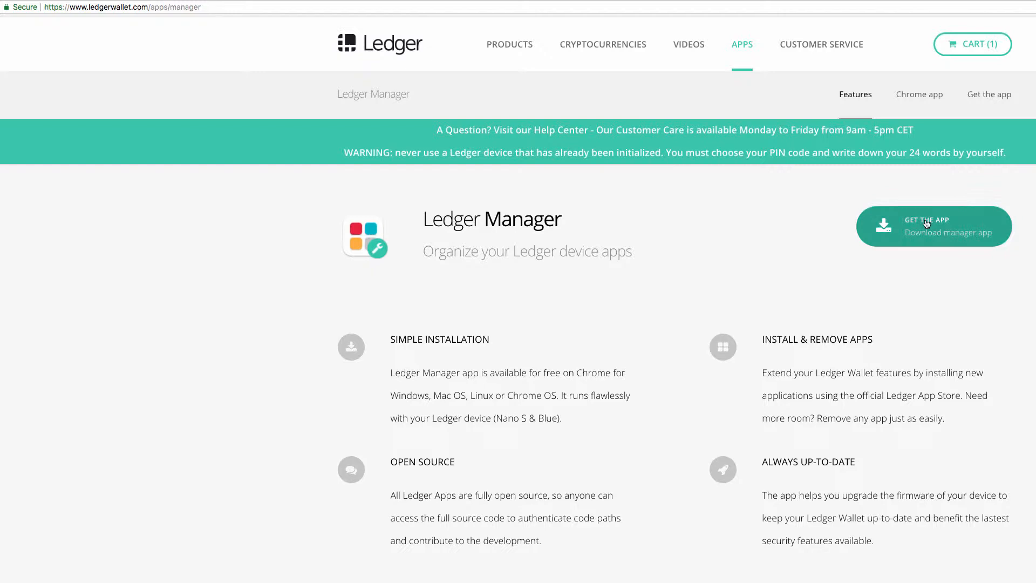
pyautogui.click(933, 226)
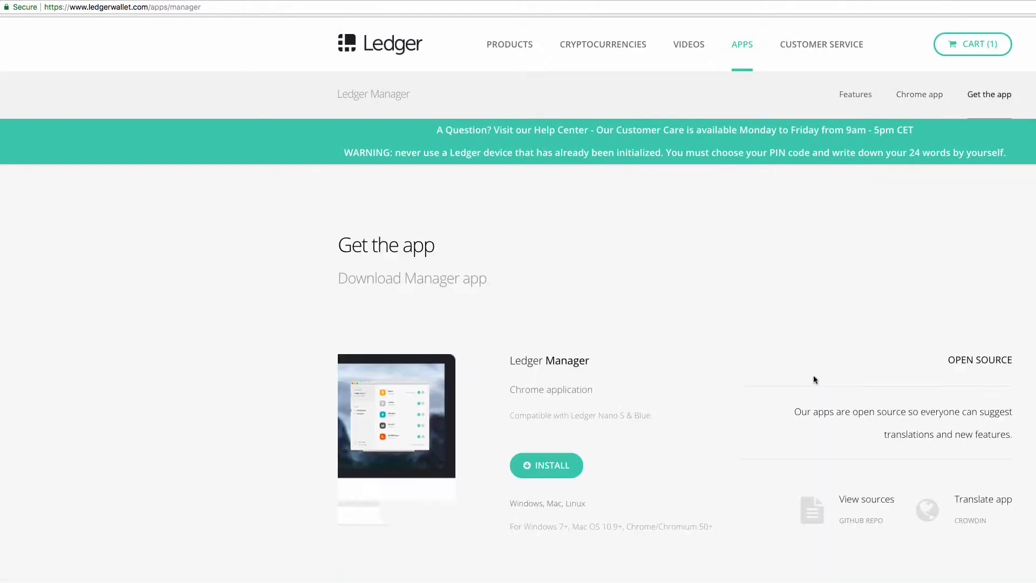
pyautogui.click(546, 465)
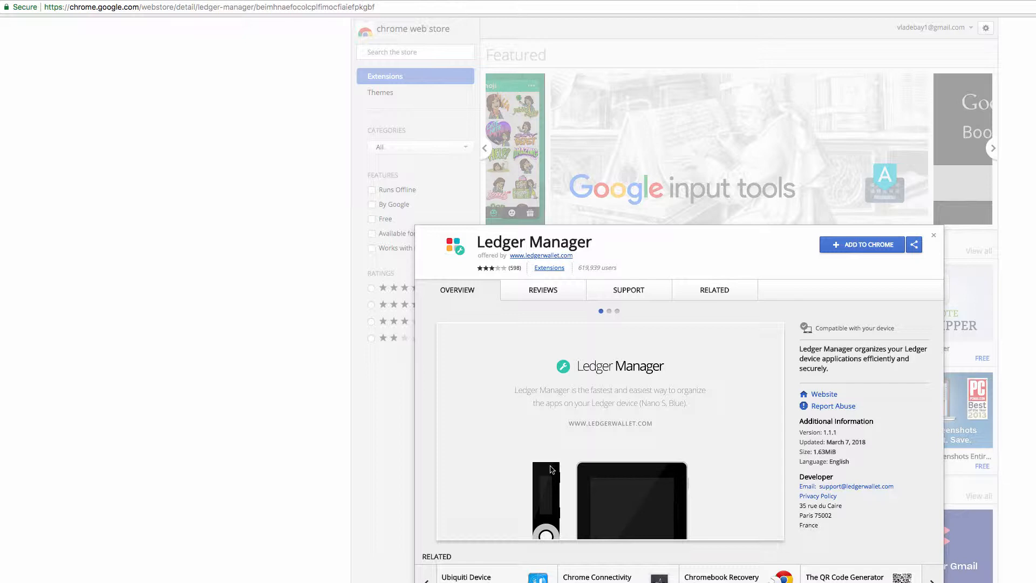
pyautogui.moveTo(673, 252)
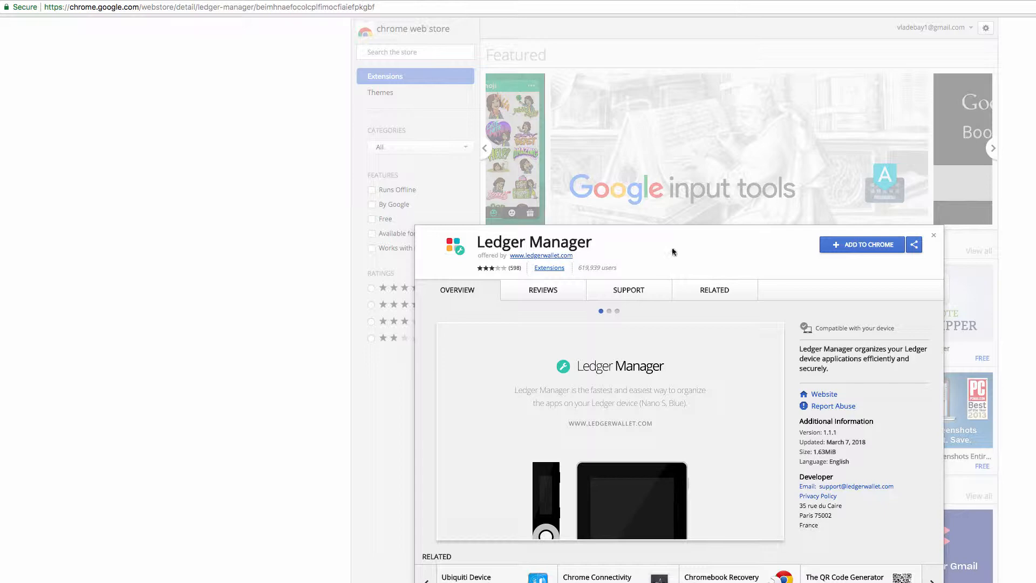
# Add the Ledger Manager app to Chrome, accepting its permissions, and launch it.
pyautogui.click(932, 235)
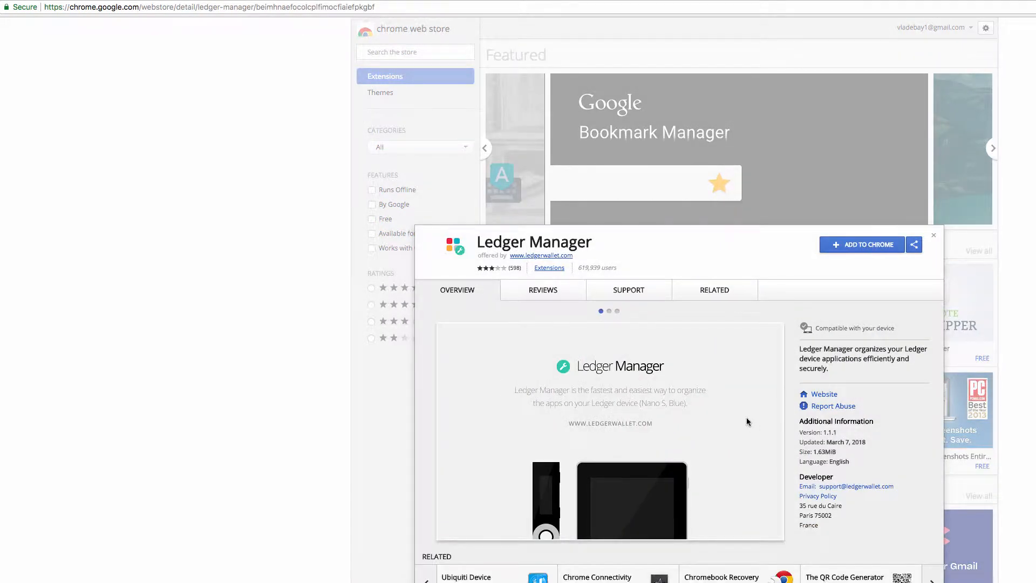
pyautogui.moveTo(861, 250)
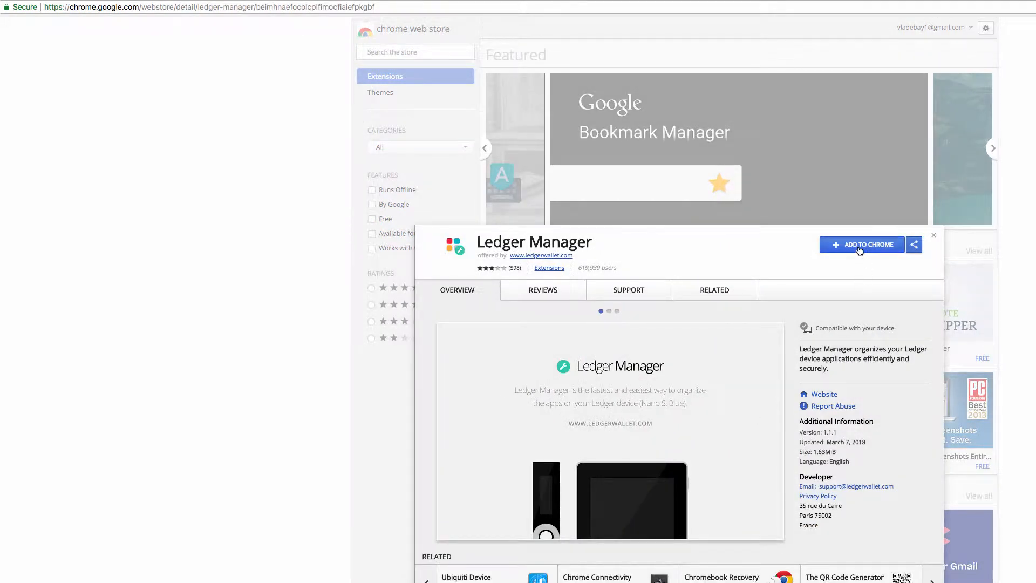
pyautogui.click(861, 244)
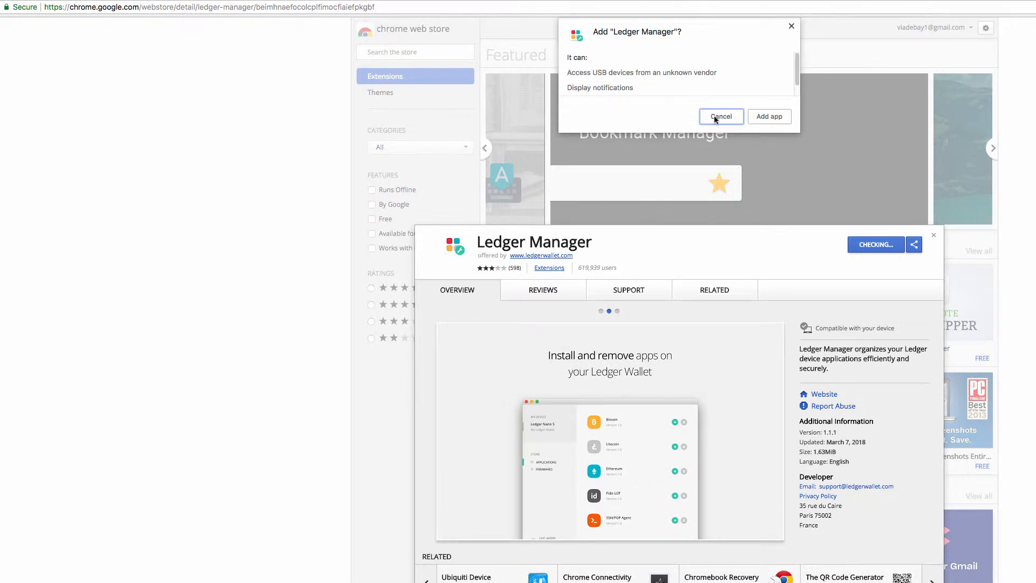
pyautogui.click(720, 116)
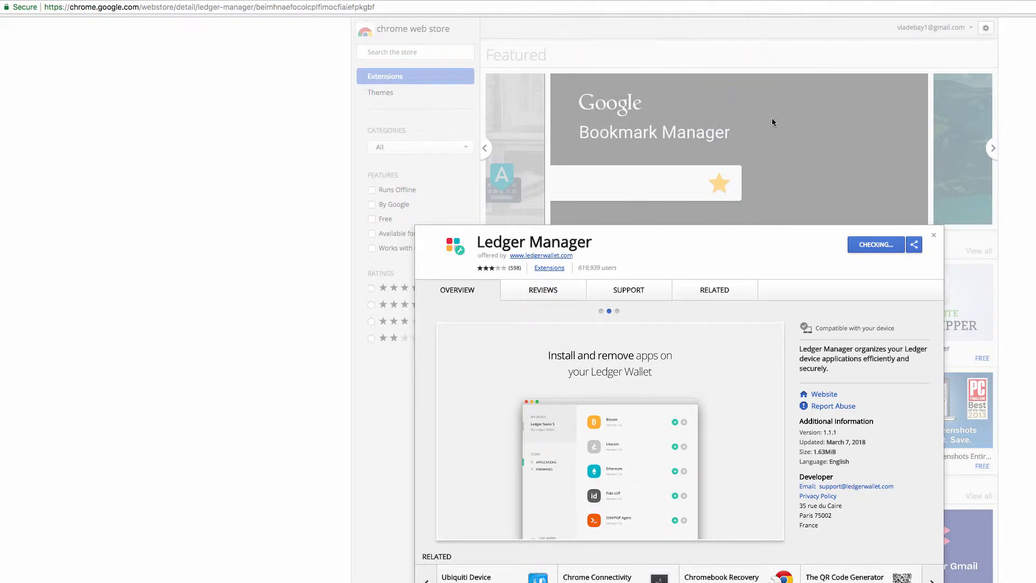
pyautogui.click(874, 245)
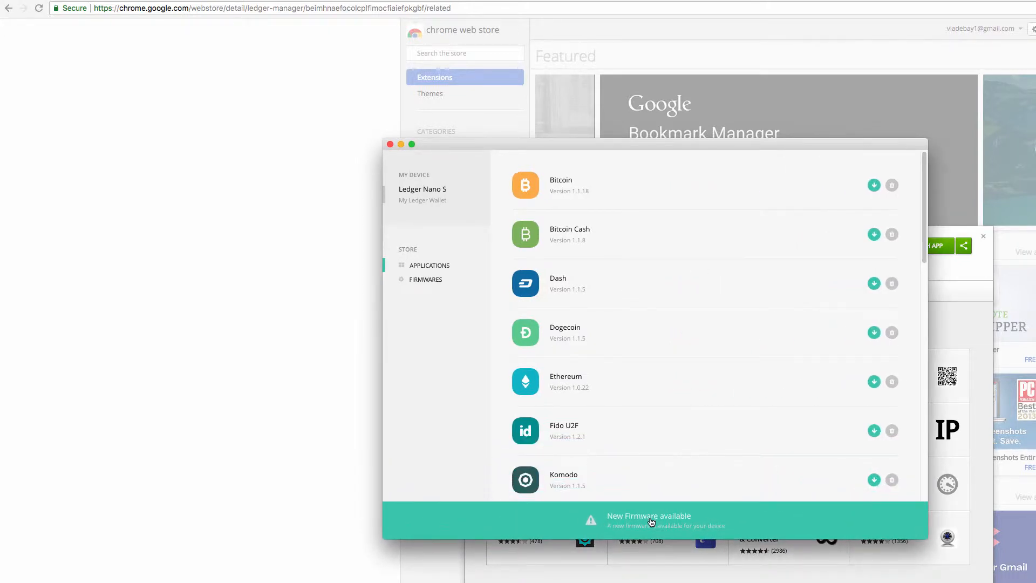
pyautogui.moveTo(699, 525)
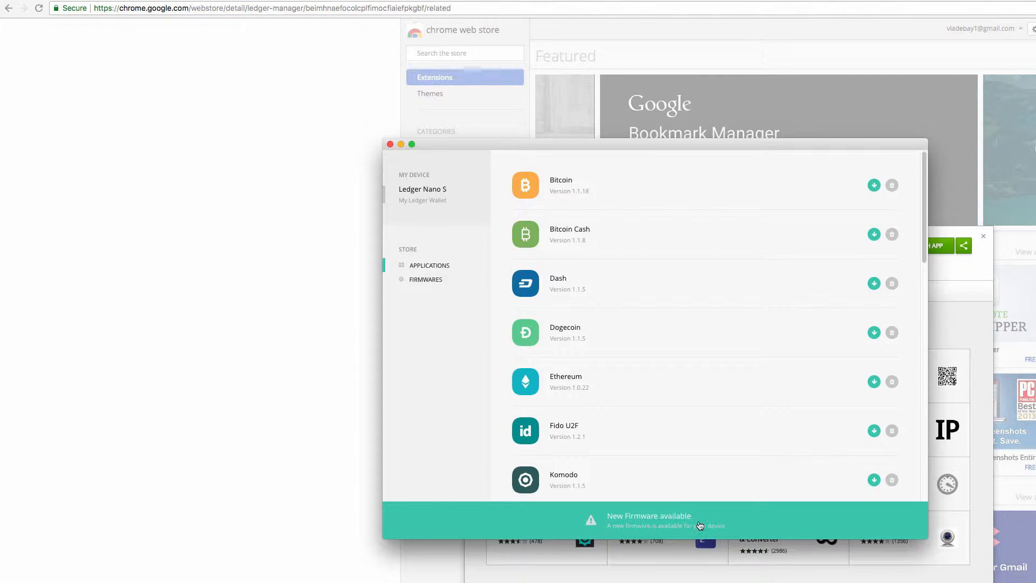
pyautogui.moveTo(544, 199)
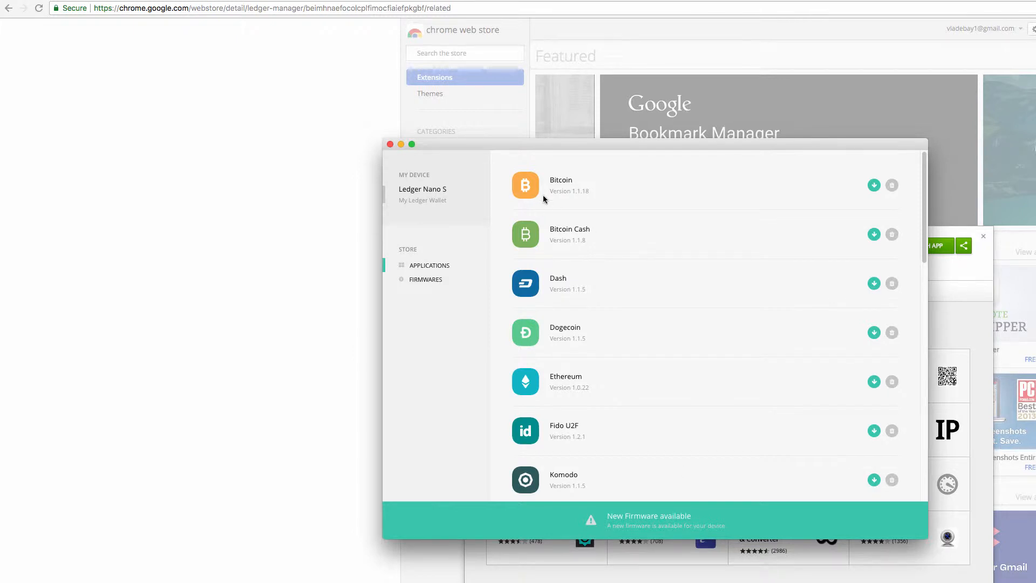
pyautogui.moveTo(891, 190)
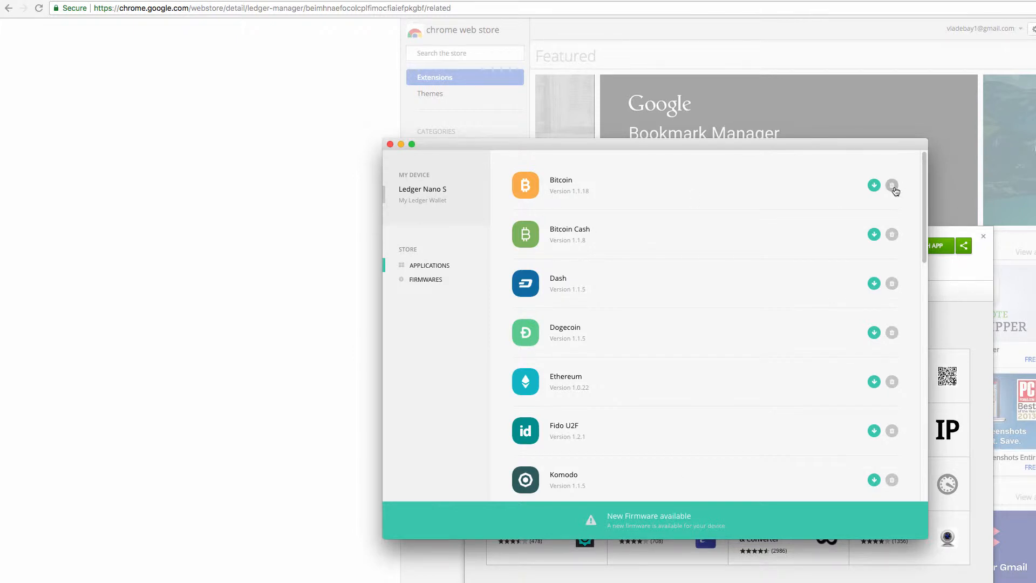
pyautogui.moveTo(594, 309)
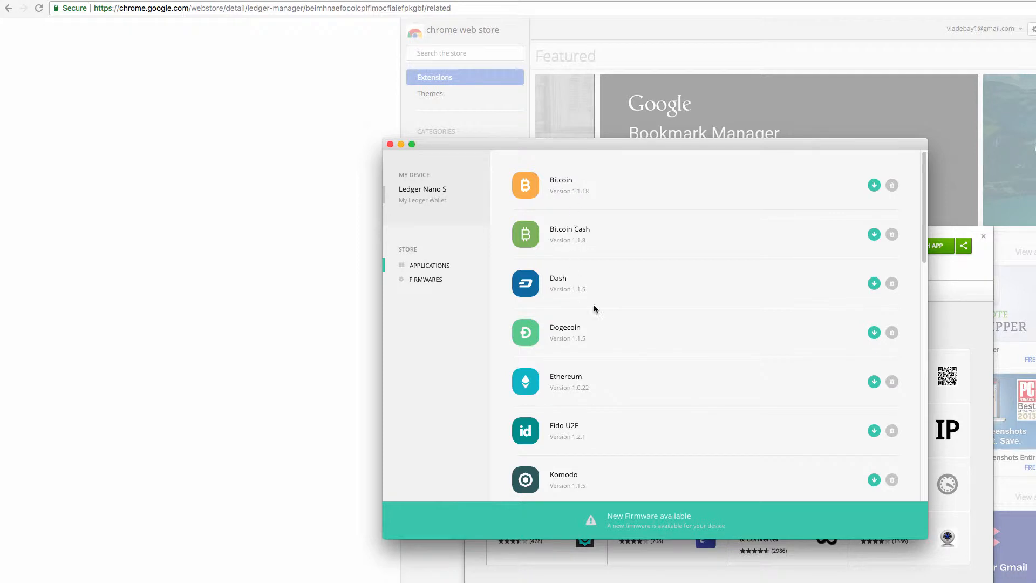
pyautogui.scroll(-3)
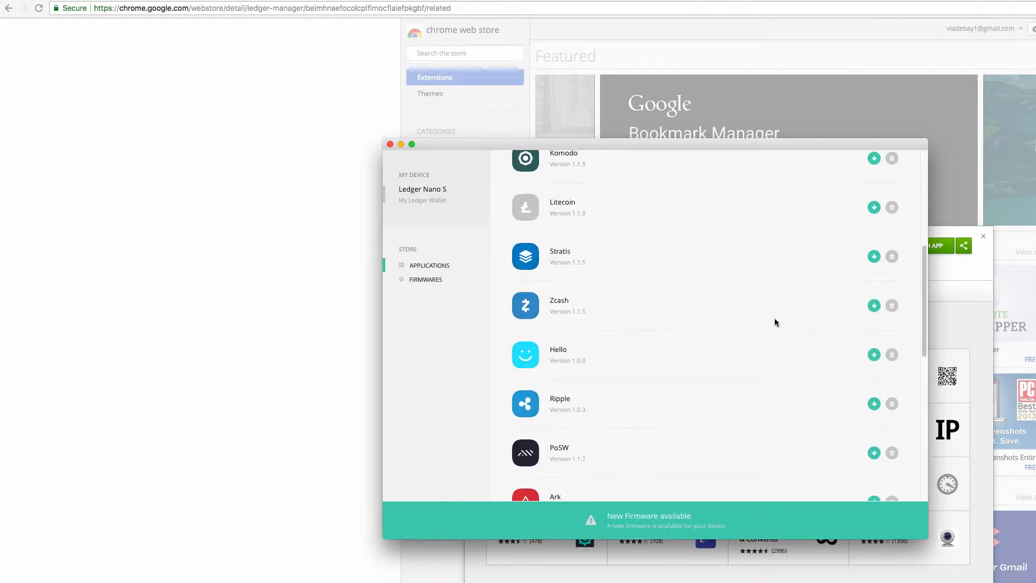
pyautogui.scroll(-3)
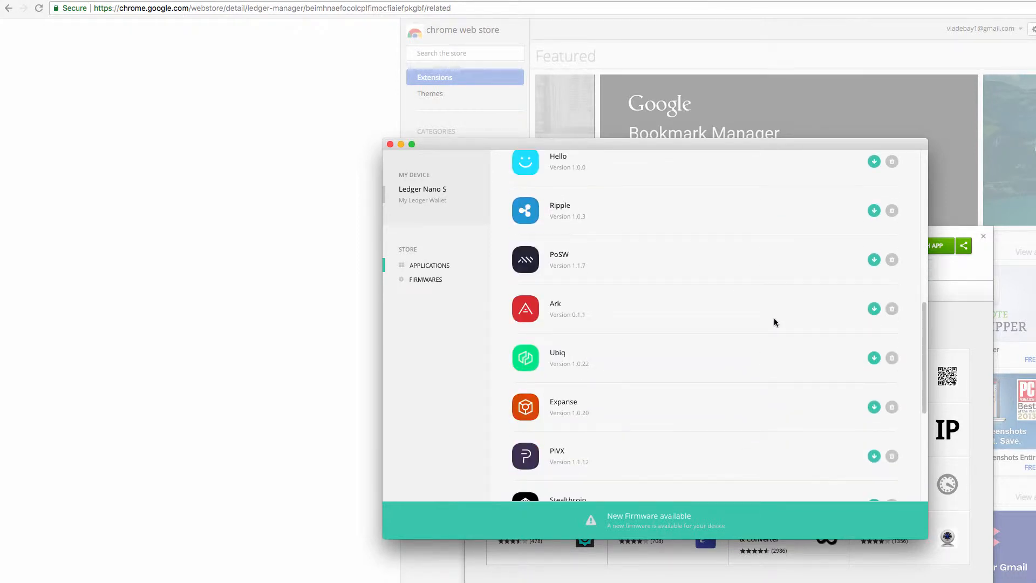
pyautogui.scroll(-3)
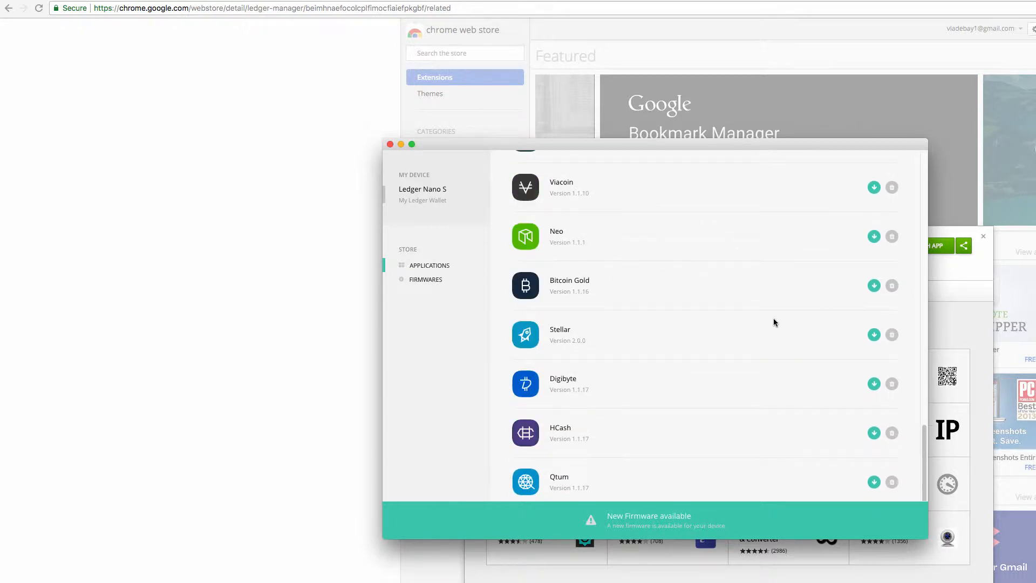
pyautogui.scroll(3)
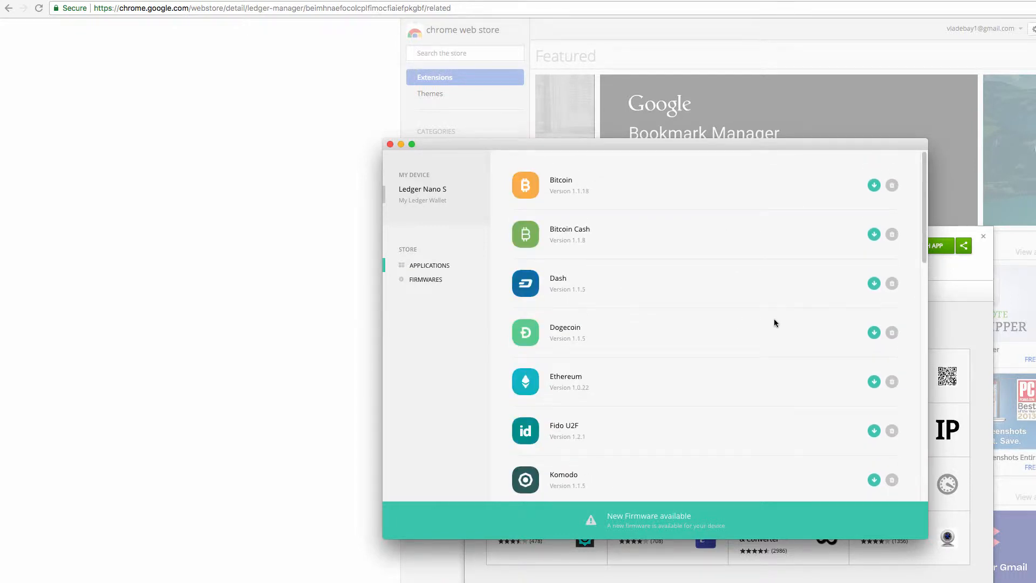
pyautogui.moveTo(816, 147)
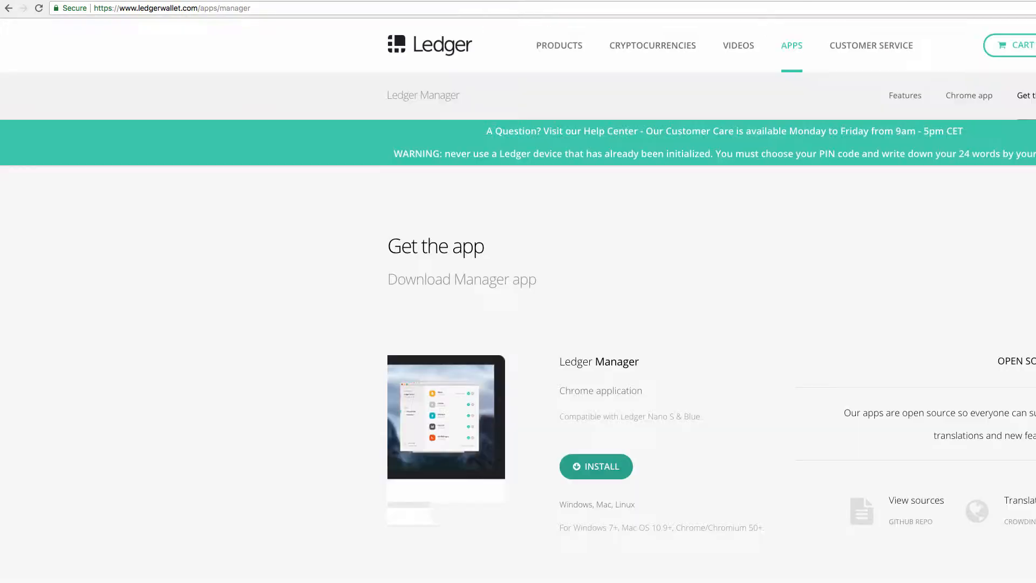
# Go back to the firmware update guide and scroll to '3. Uninstall applications'.
pyautogui.click(9, 8)
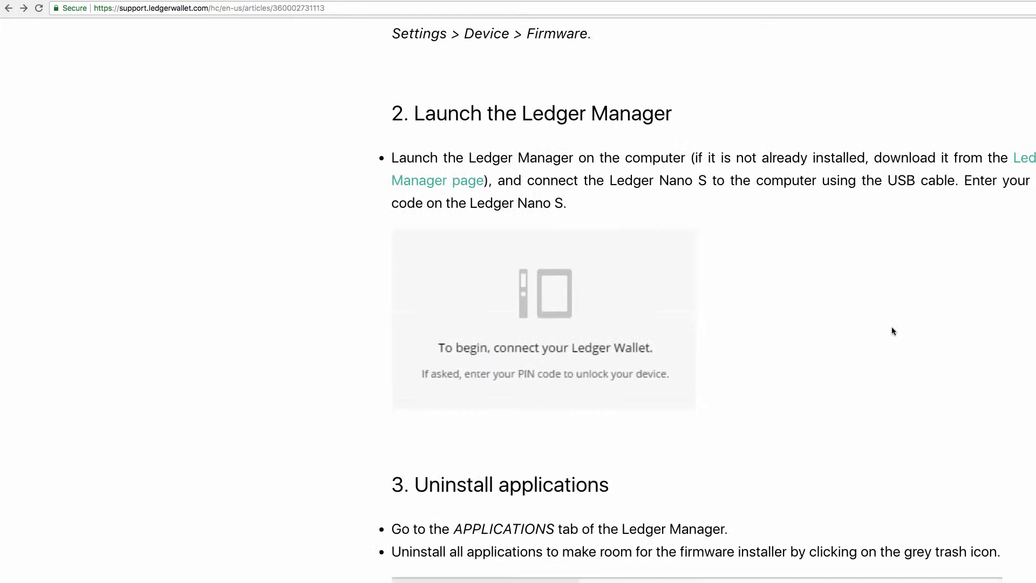
pyautogui.scroll(-3)
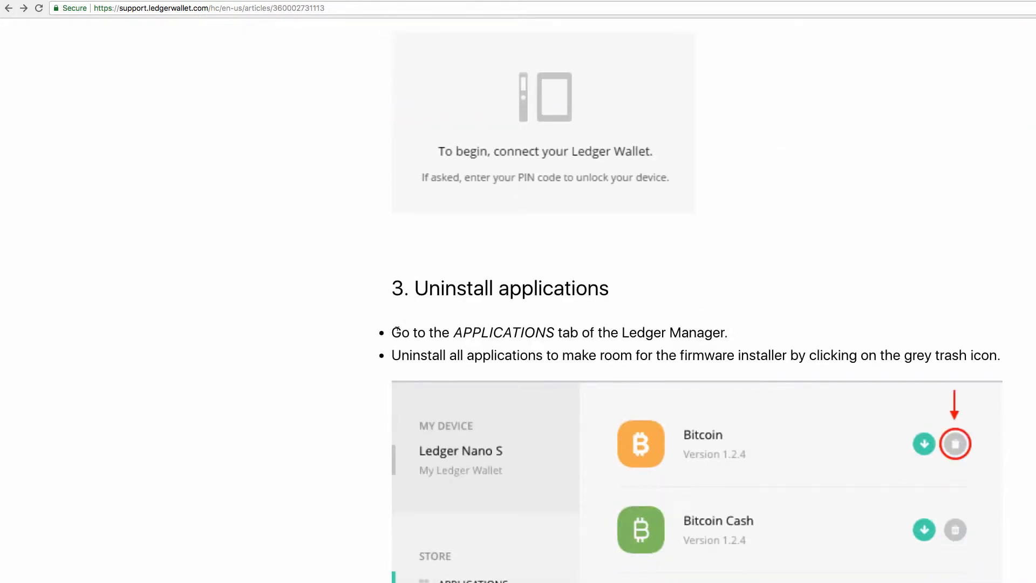
pyautogui.scroll(-3)
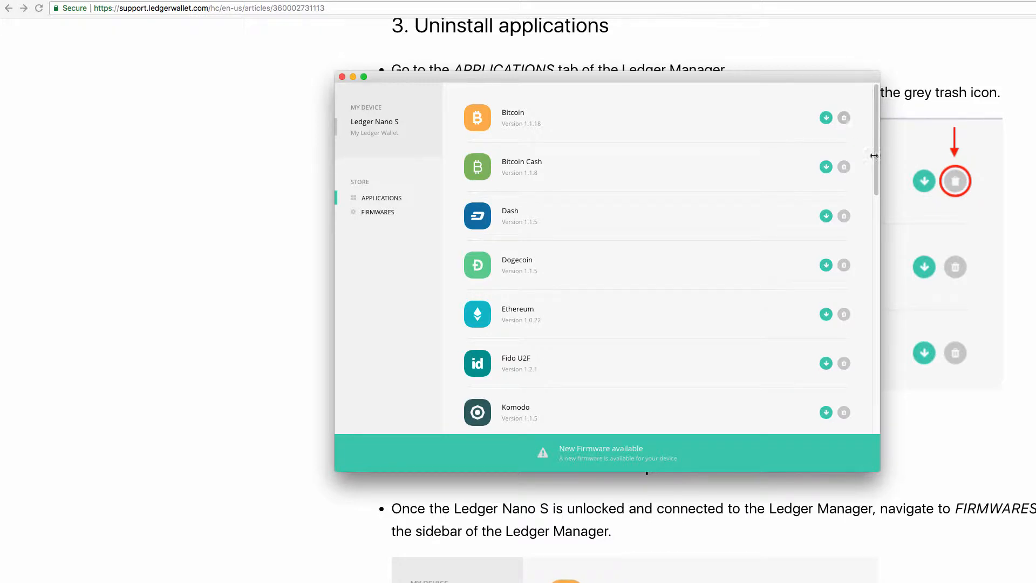
pyautogui.moveTo(366, 220)
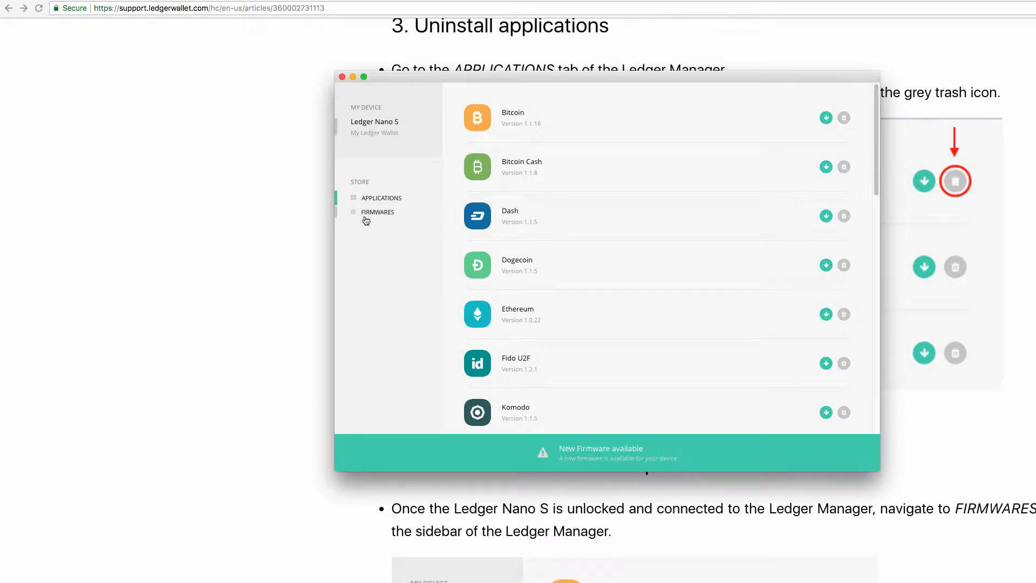
# Open the FIRMWARES page showing the Firmware 1.4.2 entry and its release notes.
pyautogui.click(378, 211)
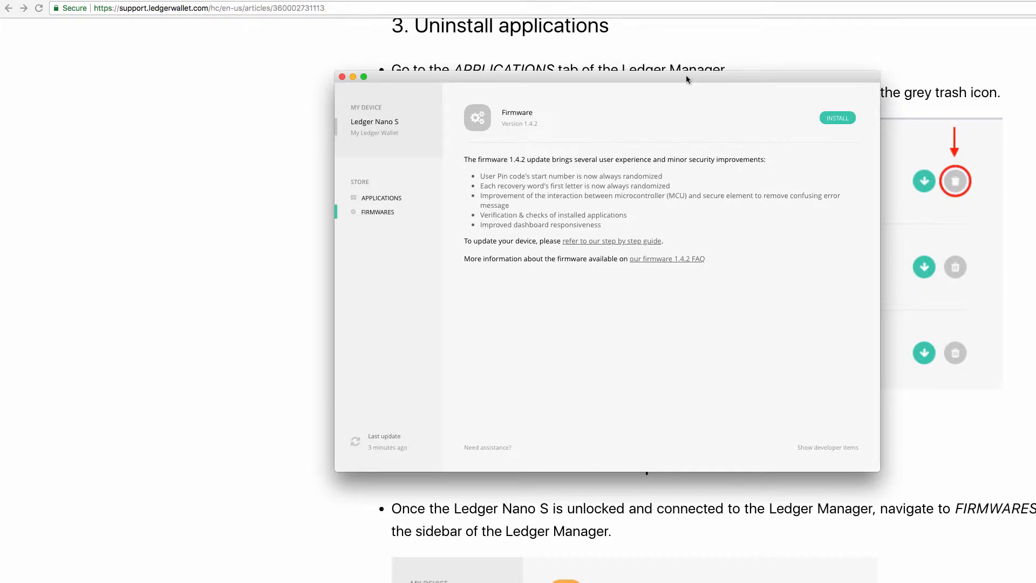
pyautogui.moveTo(506, 132)
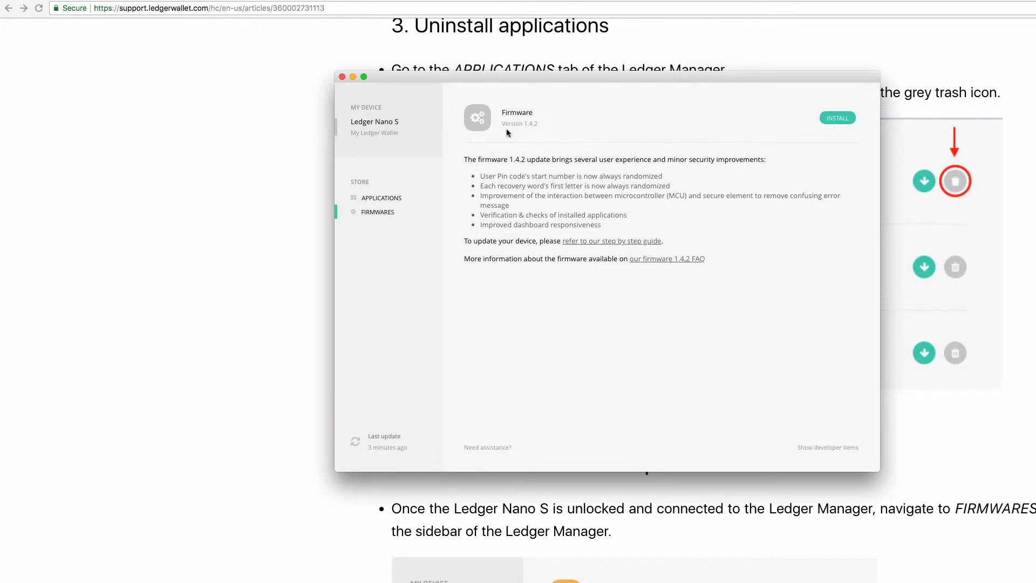
pyautogui.moveTo(750, 115)
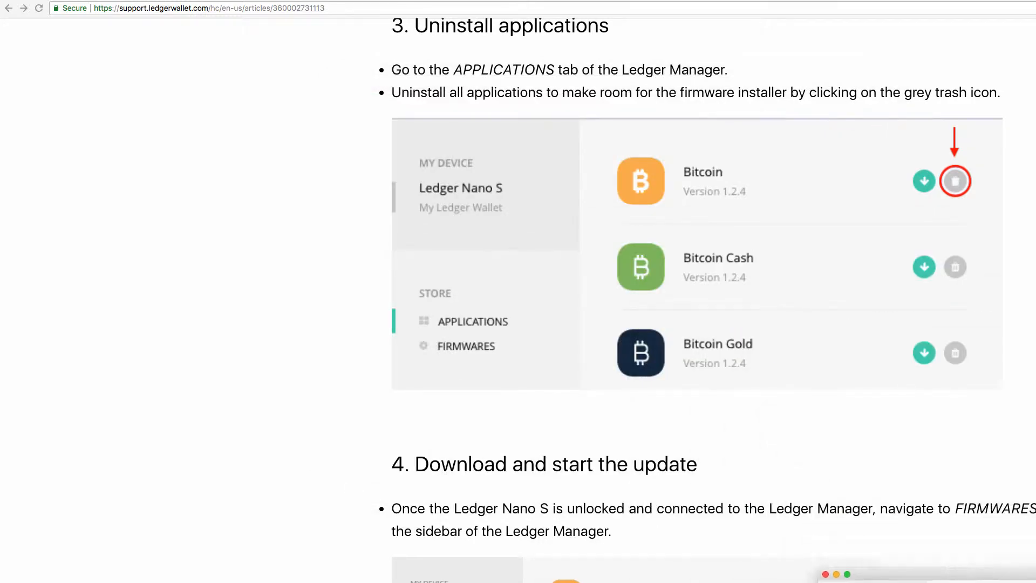
# Scroll the guide through the green INSTALL step to 'Confirm Allow Ledger manager?'.
pyautogui.scroll(-3)
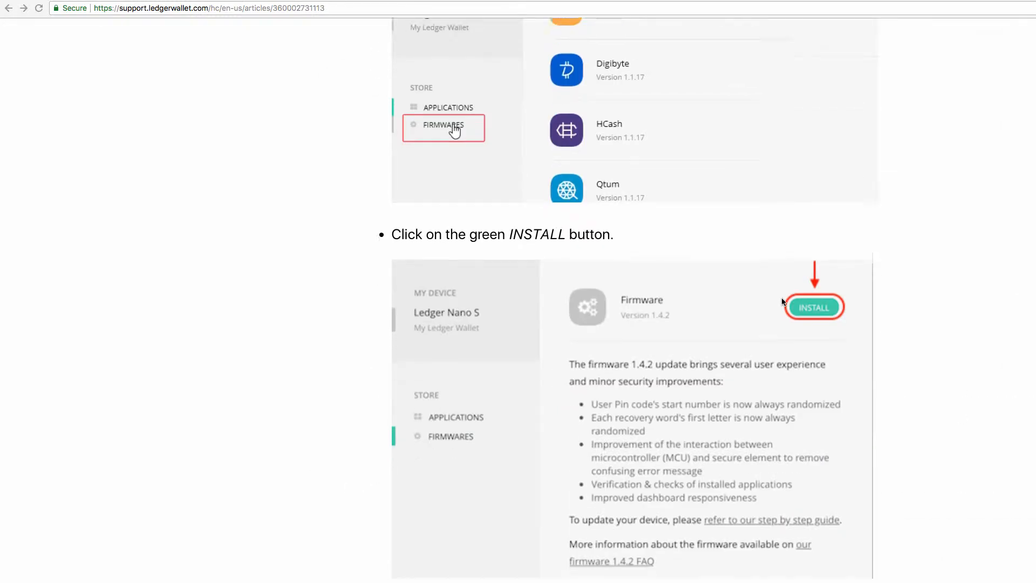
pyautogui.scroll(-3)
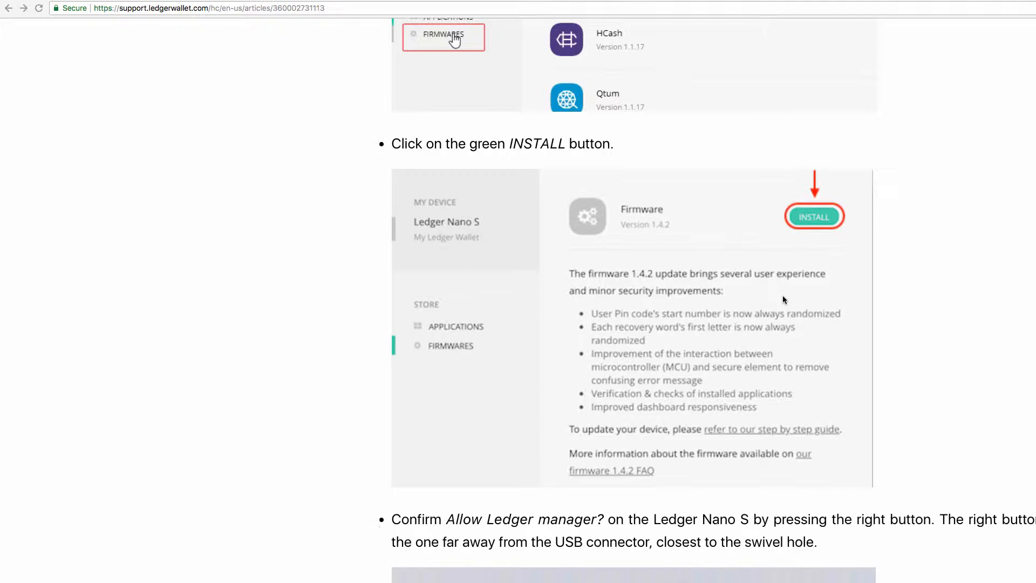
pyautogui.scroll(-3)
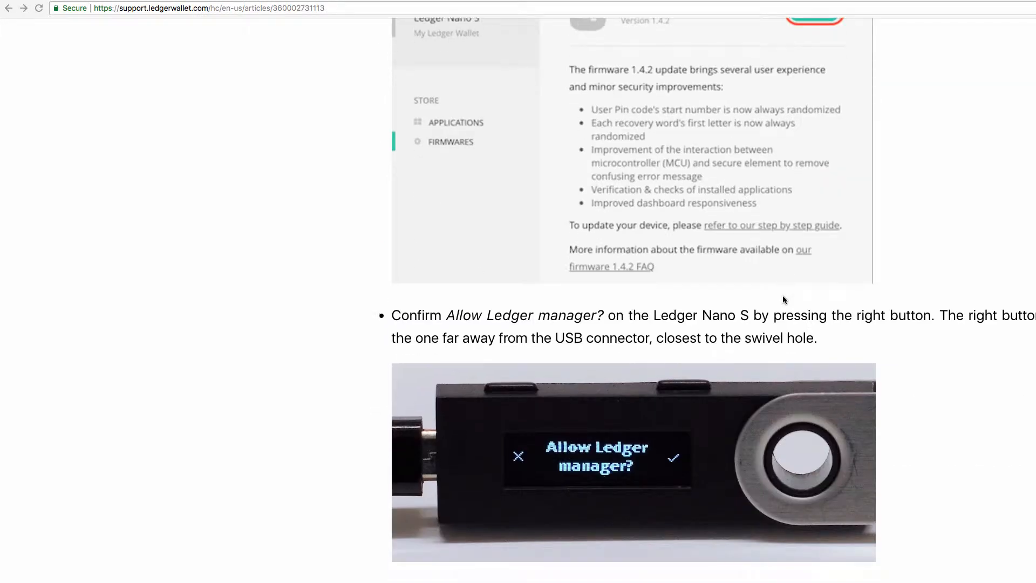
pyautogui.moveTo(584, 471)
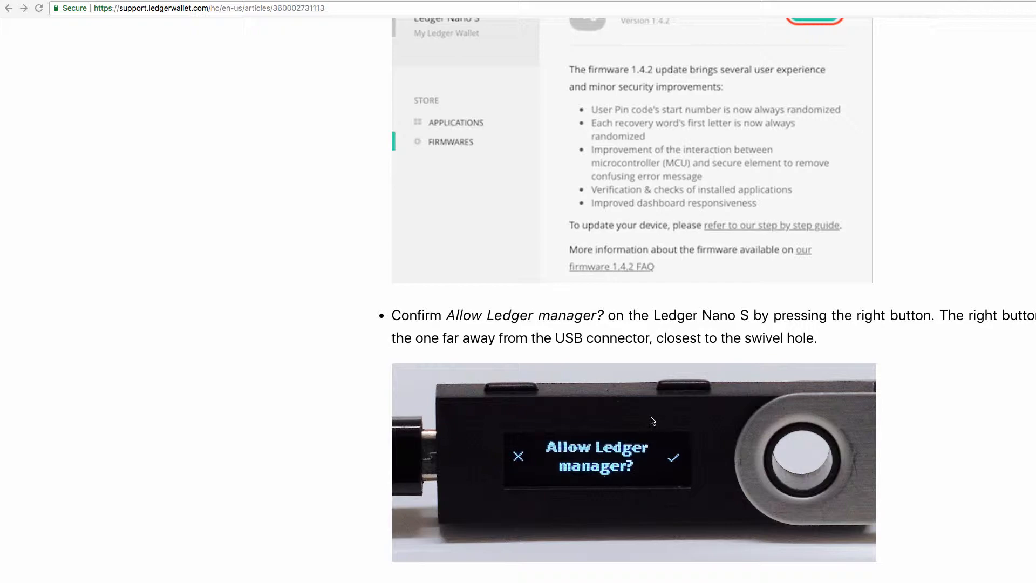
pyautogui.moveTo(757, 396)
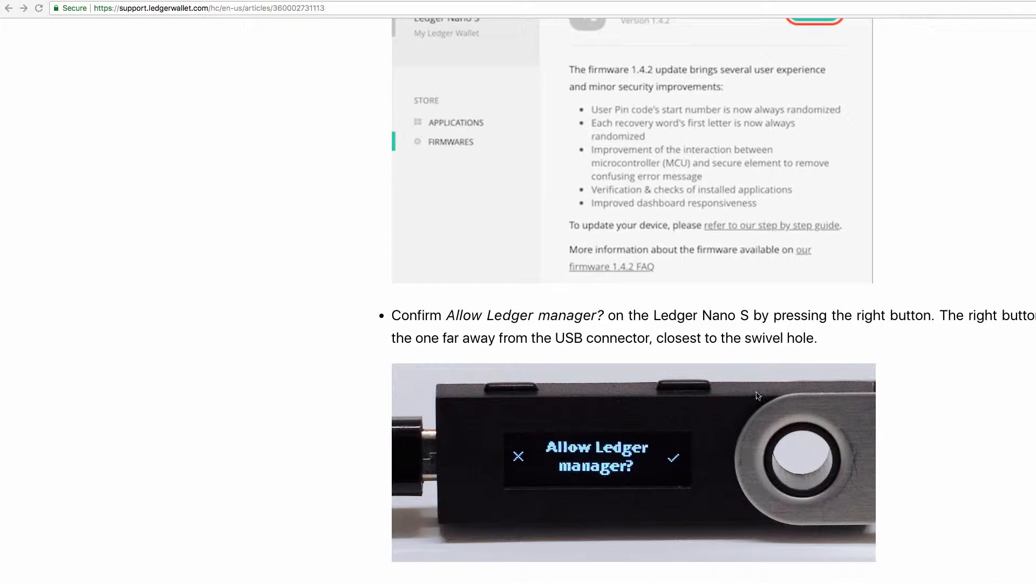
pyautogui.moveTo(927, 415)
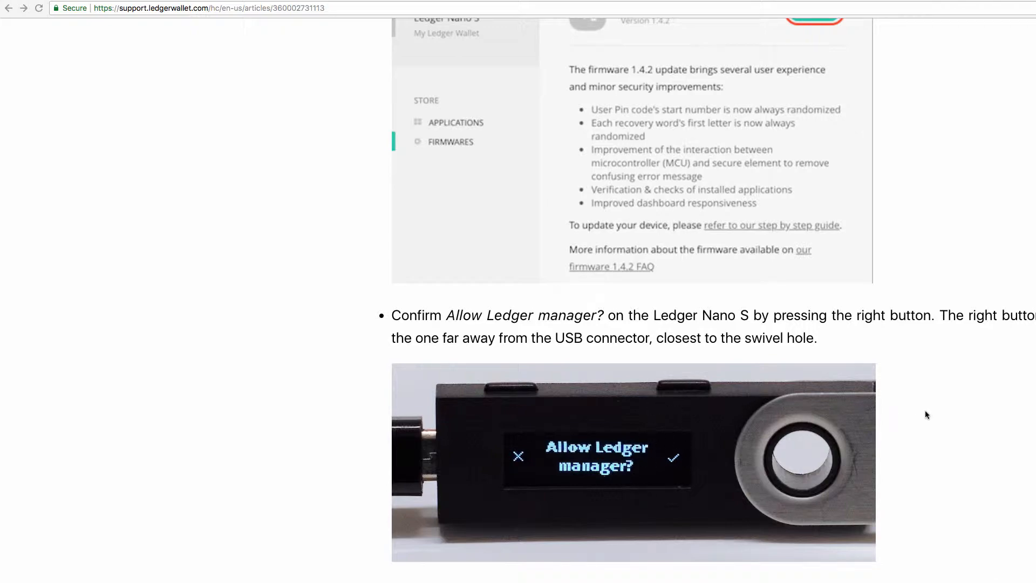
pyautogui.scroll(-3)
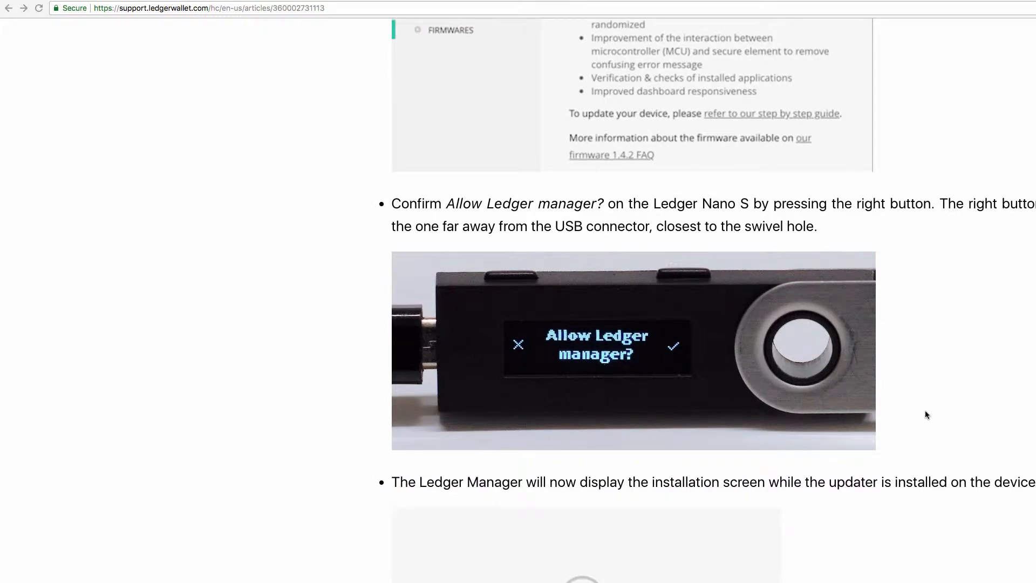
pyautogui.scroll(-3)
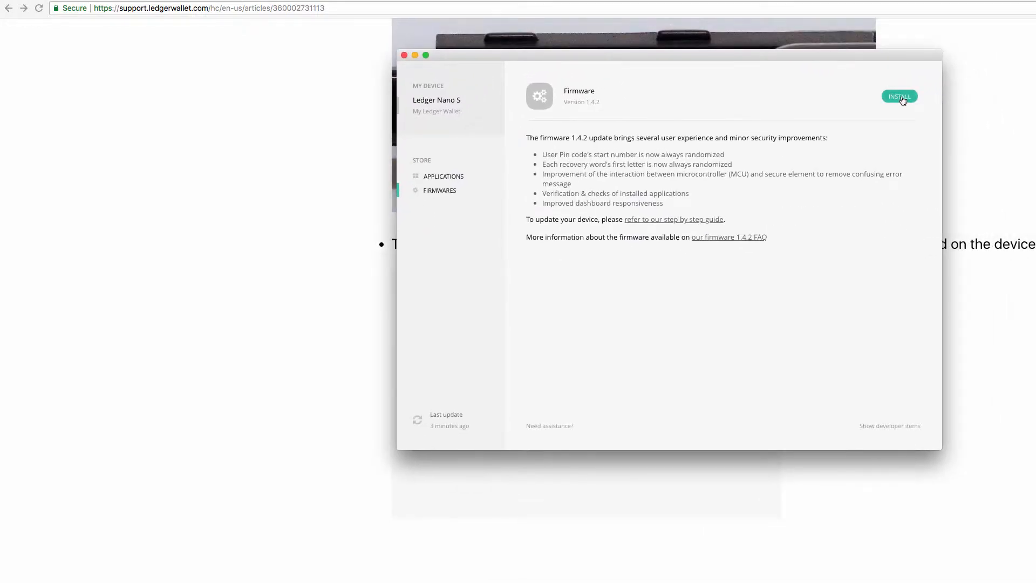
# Install Firmware 1.4.2 from Ledger Manager's firmware page.
pyautogui.click(898, 96)
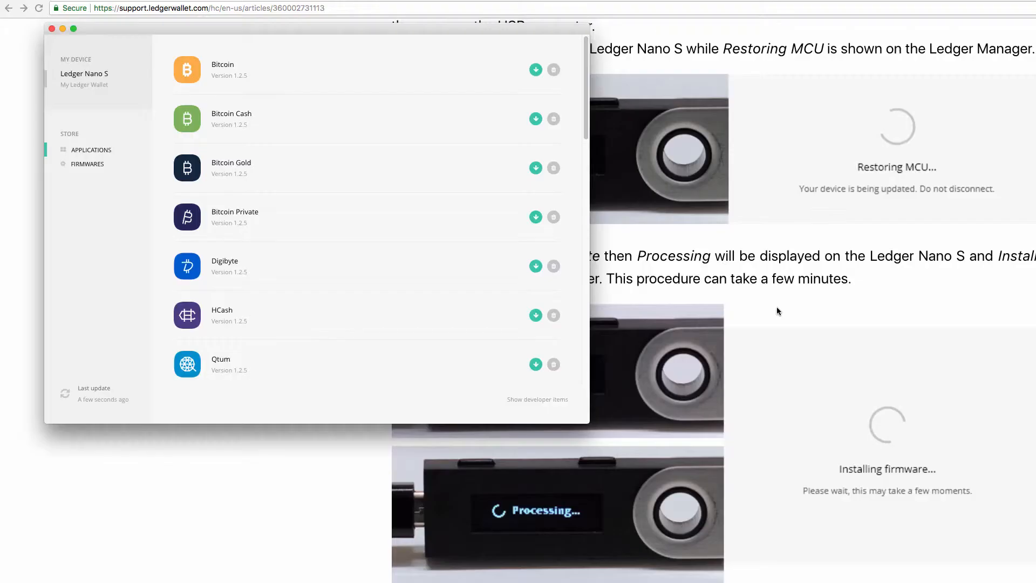
pyautogui.moveTo(314, 165)
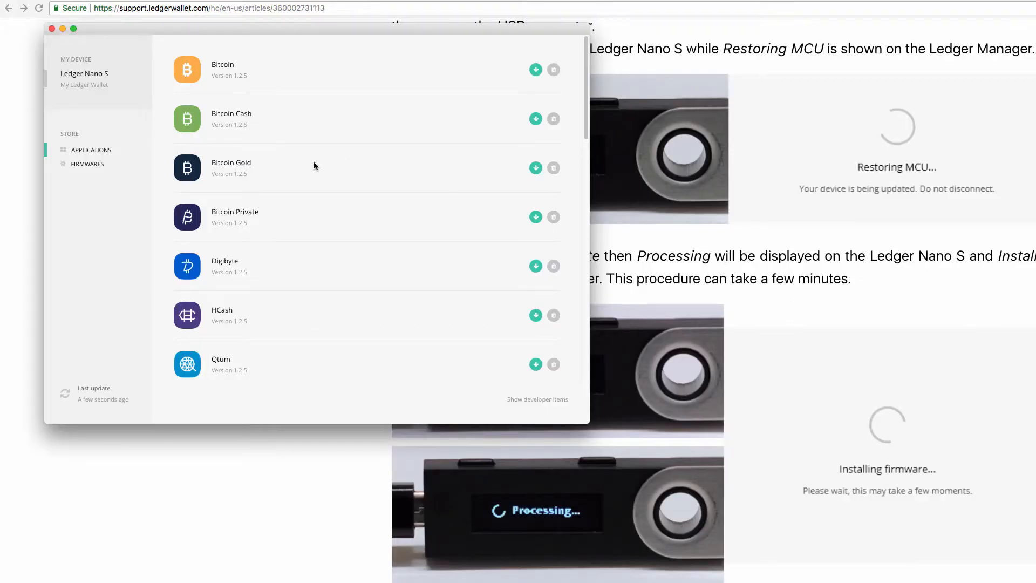
# Check FIRMWARES for the message 'You already have the latest firmware installed'.
pyautogui.click(86, 164)
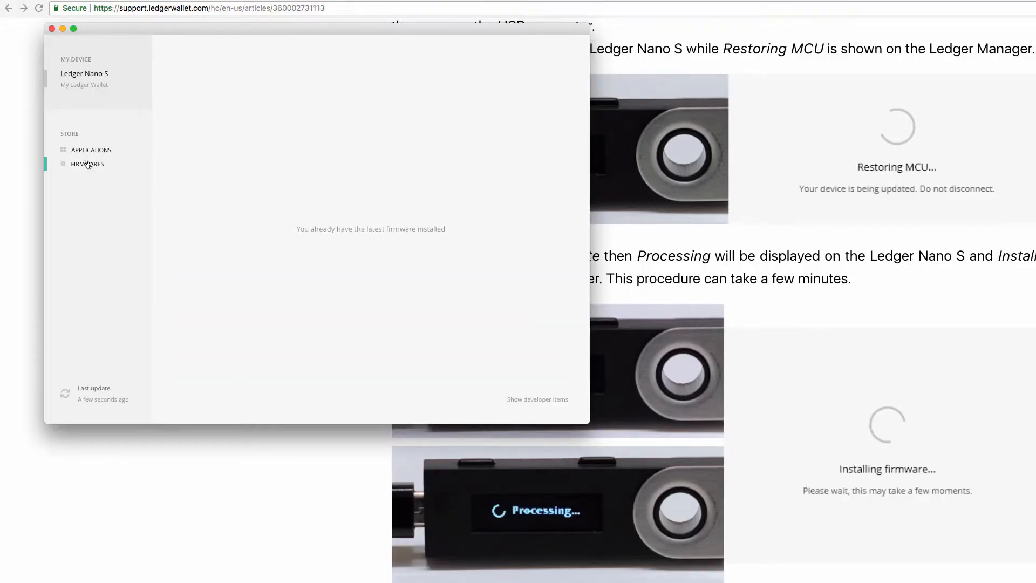
pyautogui.moveTo(387, 269)
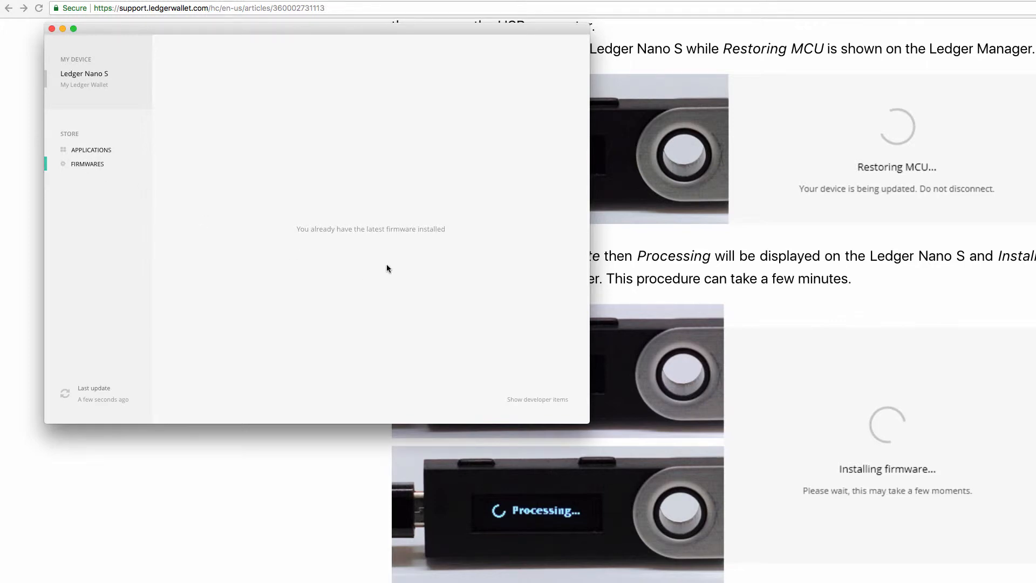
pyautogui.moveTo(862, 415)
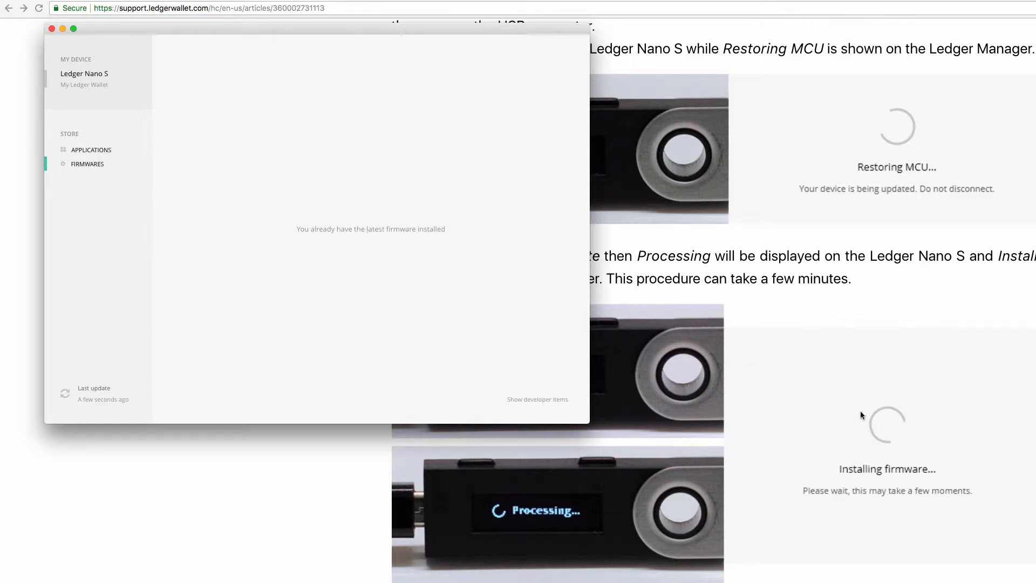
pyautogui.scroll(-3)
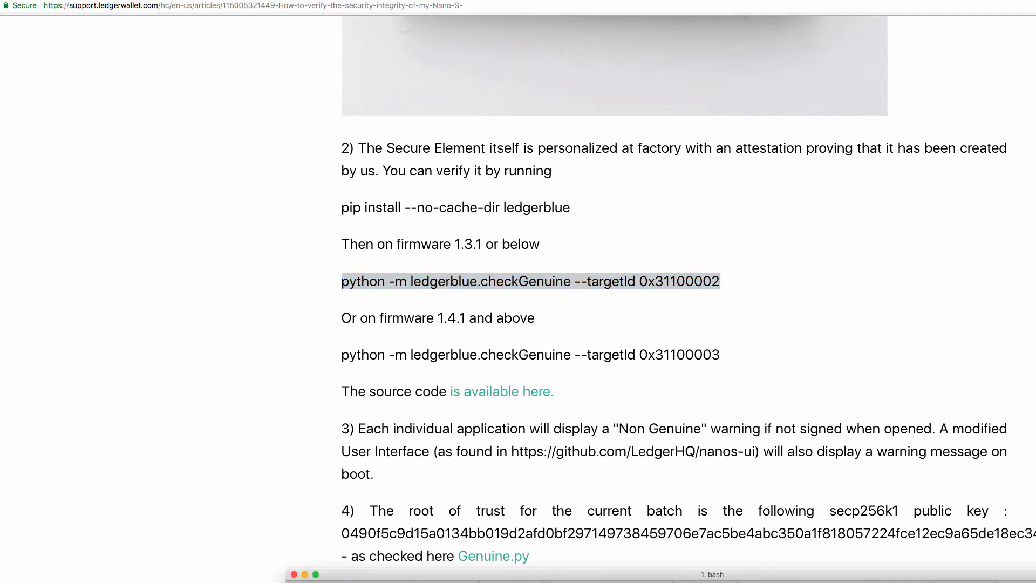
pyautogui.moveTo(911, 576)
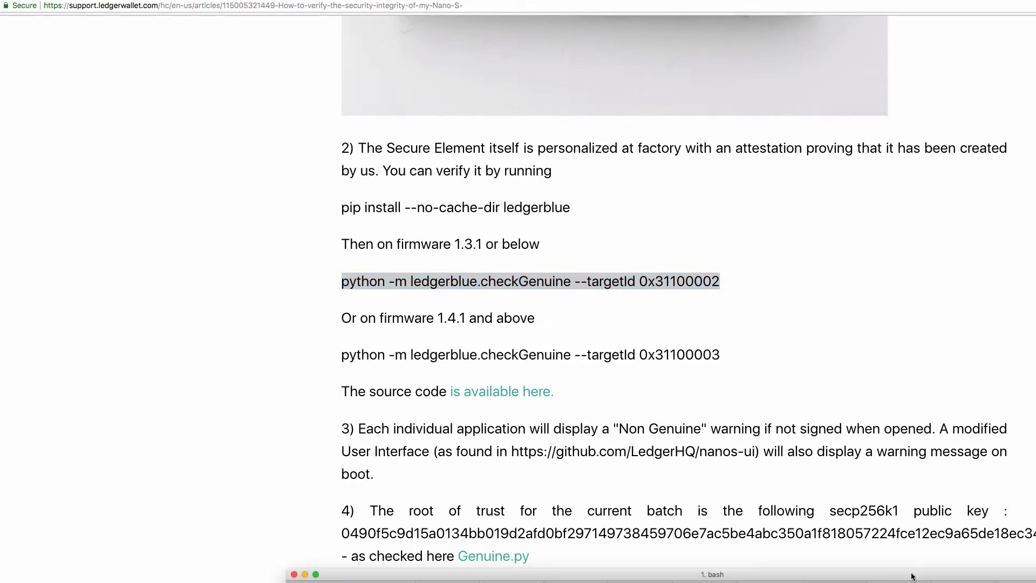
pyautogui.moveTo(961, 573)
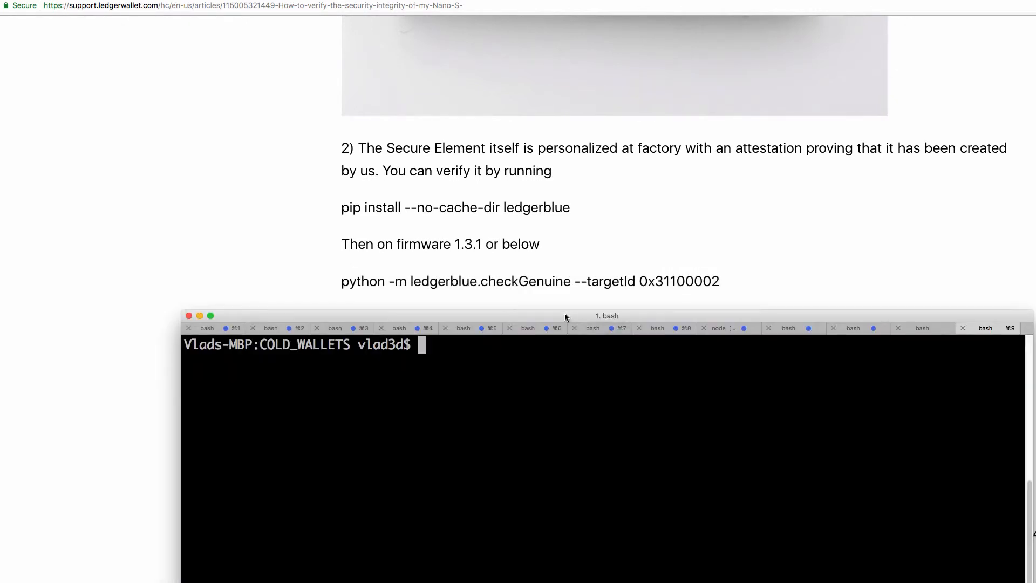
# Scroll the article to the checkGenuine command for firmware 1.4.1 and above.
pyautogui.scroll(-3)
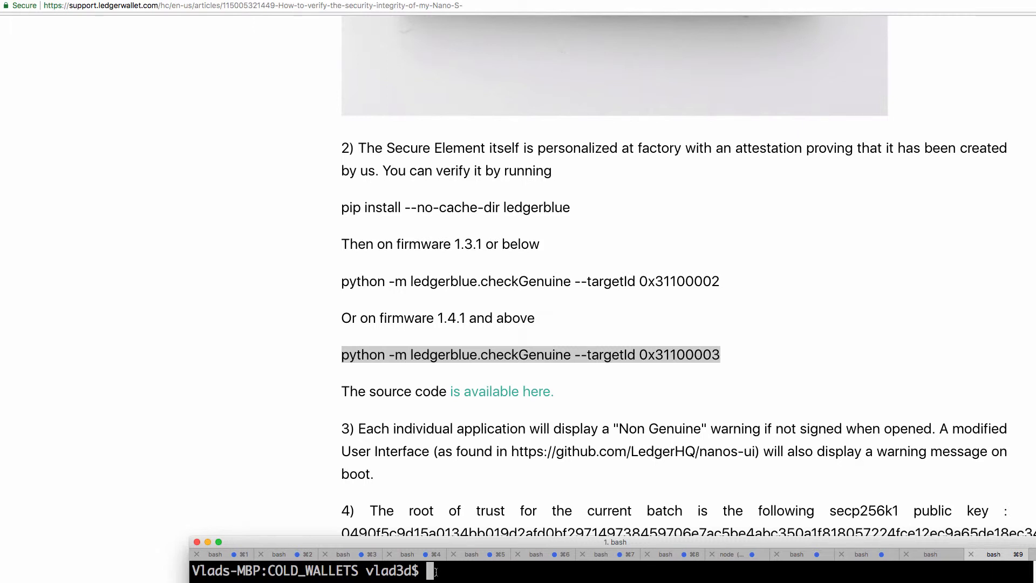
# Run 'python -m ledgerblue.checkGenuine --targetId 0x31100003' in the terminal.
pyautogui.write('python -m ledgerblue.checkGenuine --targetId 0x31100003')
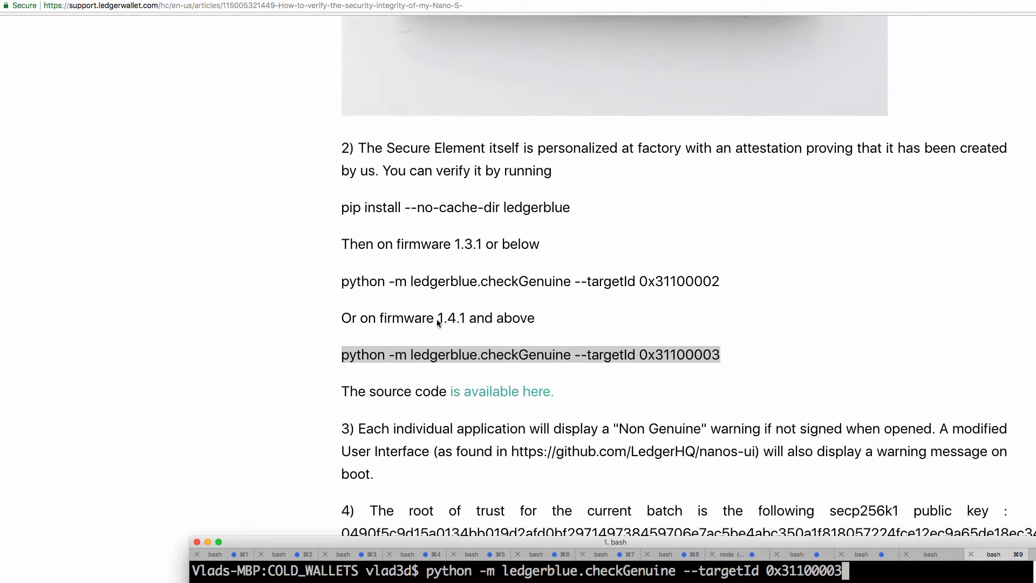
pyautogui.moveTo(856, 559)
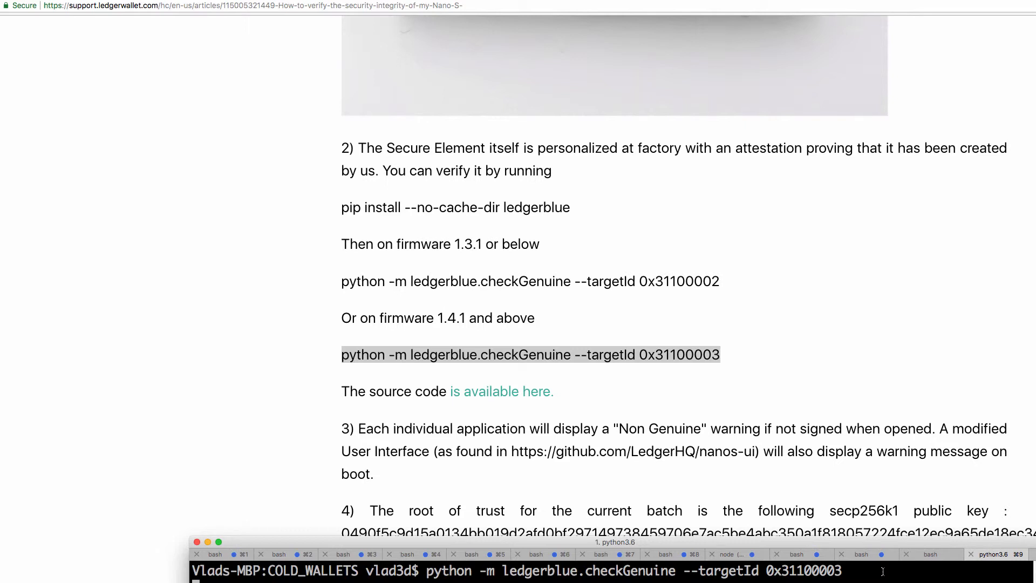
pyautogui.click(998, 554)
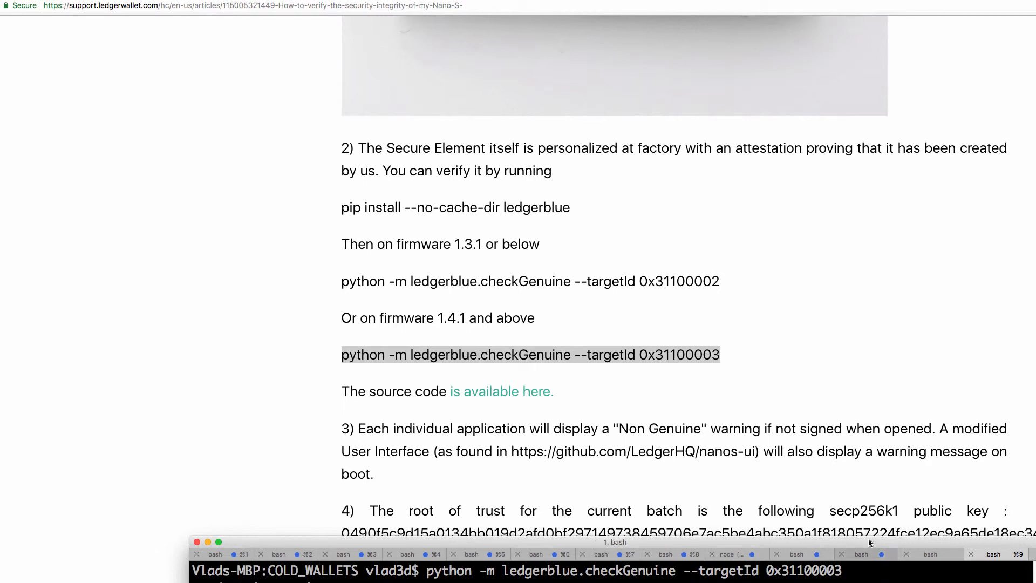
pyautogui.press('Return')
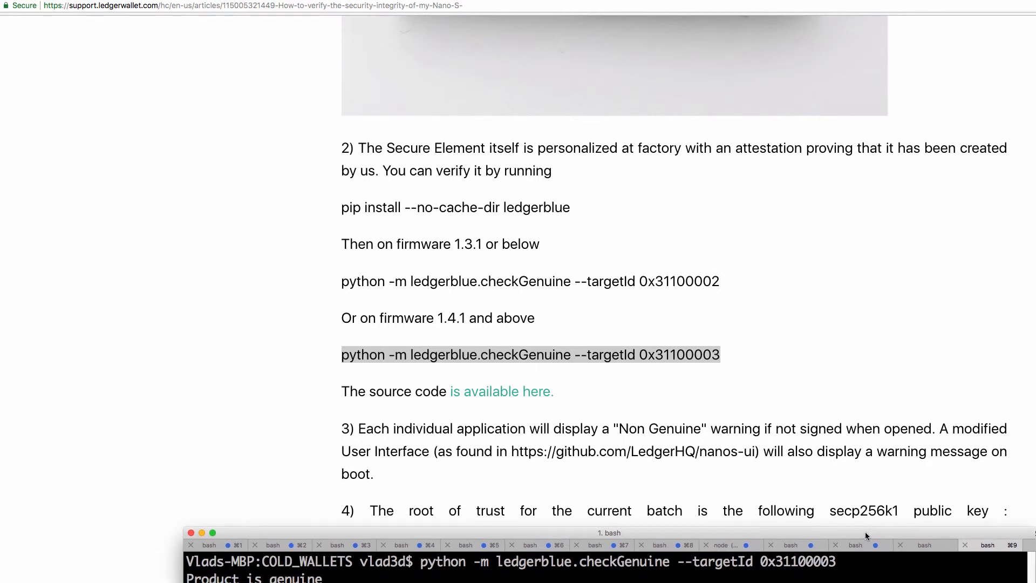